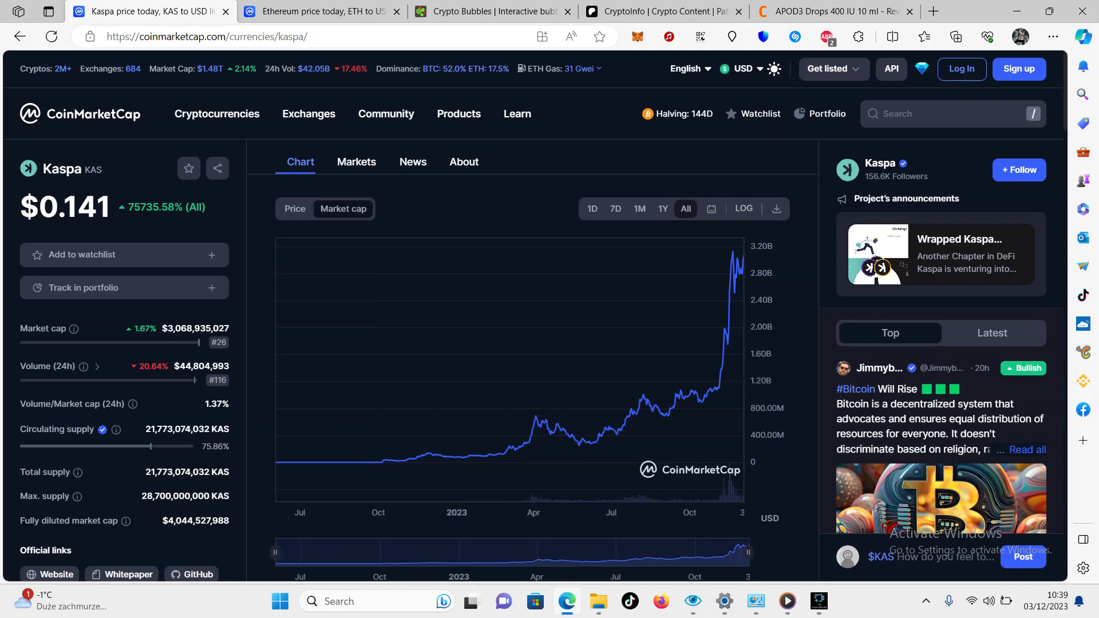
{"action": "mouse_move", "coordinate": [218, 342]}
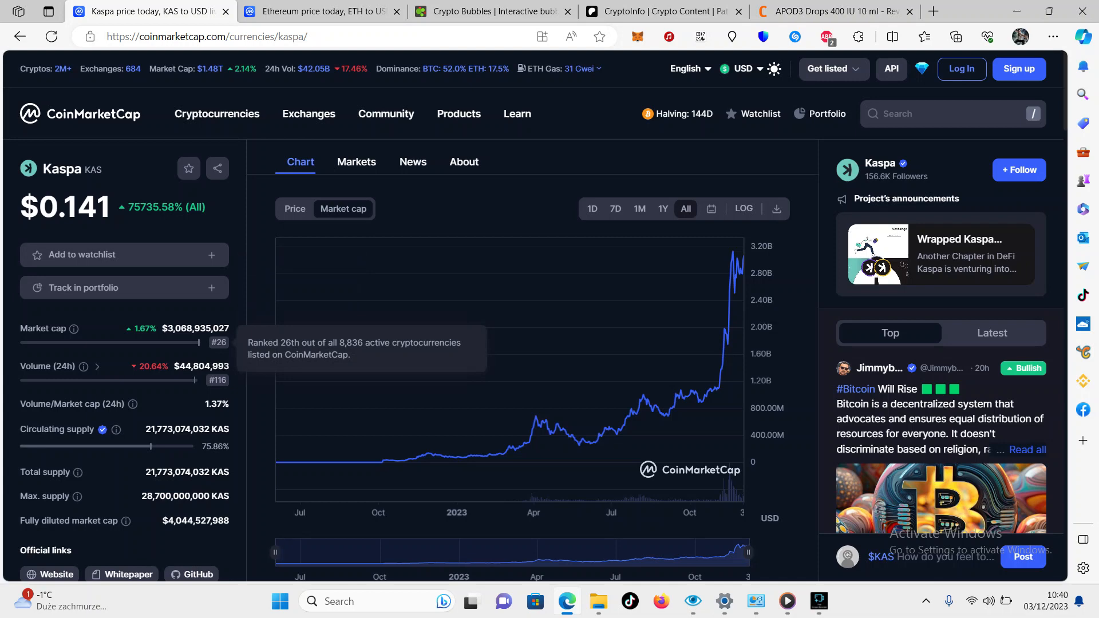
{"action": "mouse_move", "coordinate": [297, 462]}
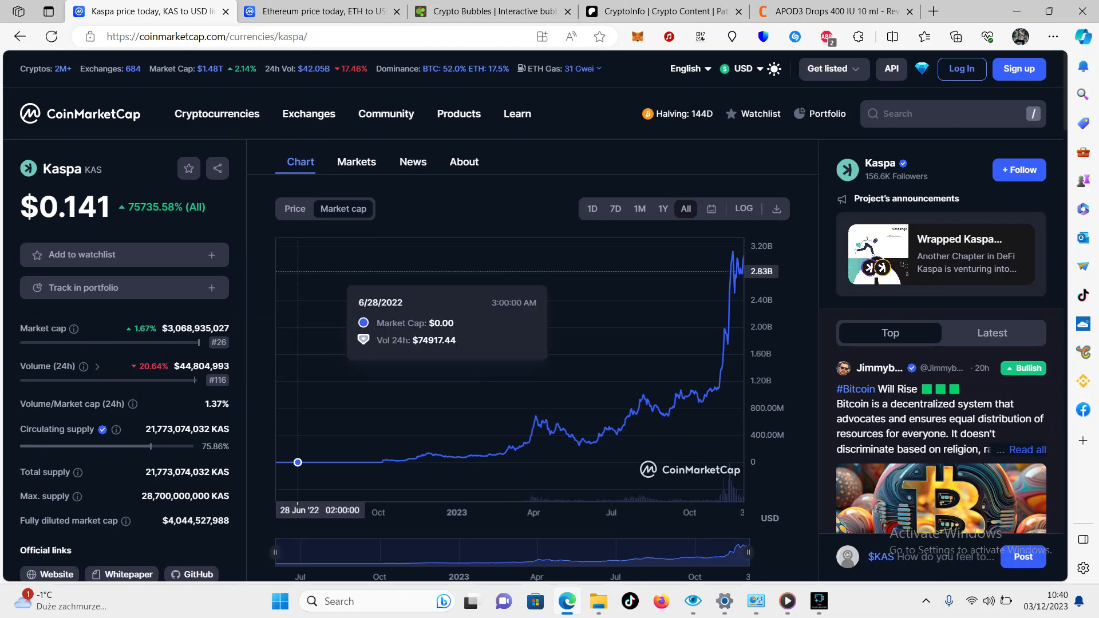
Step: Show Ethereum's all-time market cap chart with its November 2021 peak of $546.34B
{"action": "left_click", "coordinate": [318, 11]}
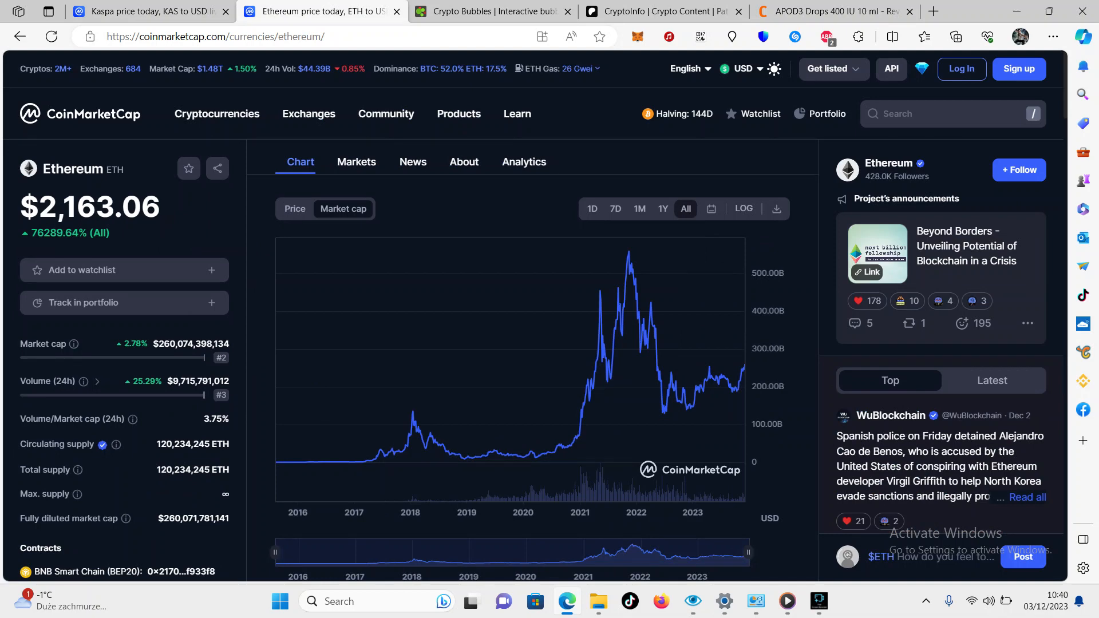
{"action": "mouse_move", "coordinate": [624, 291]}
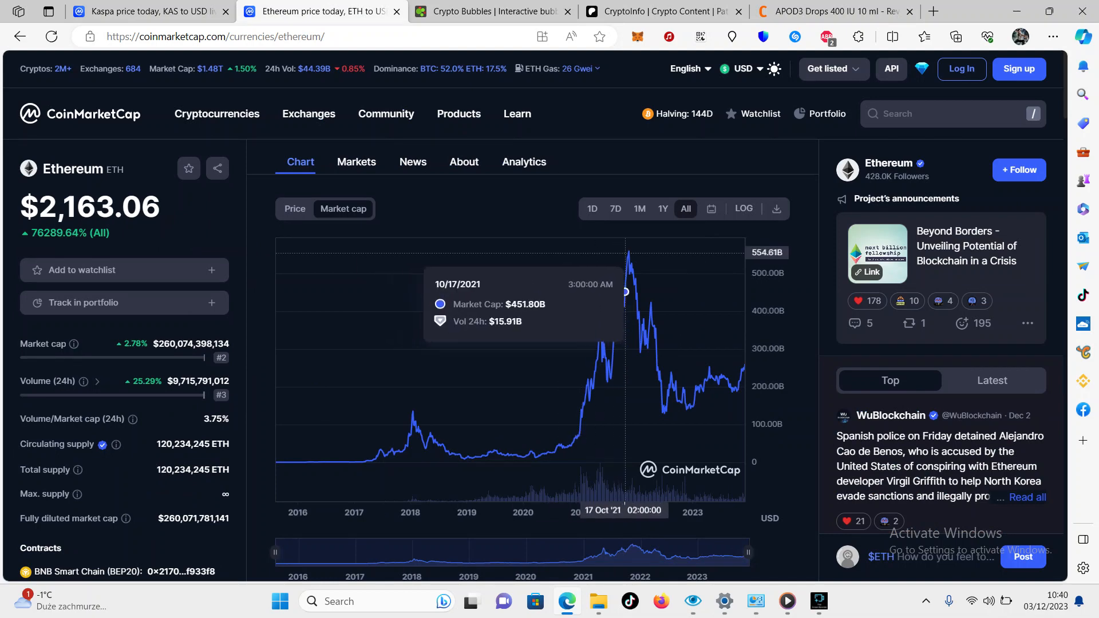
{"action": "mouse_move", "coordinate": [627, 256]}
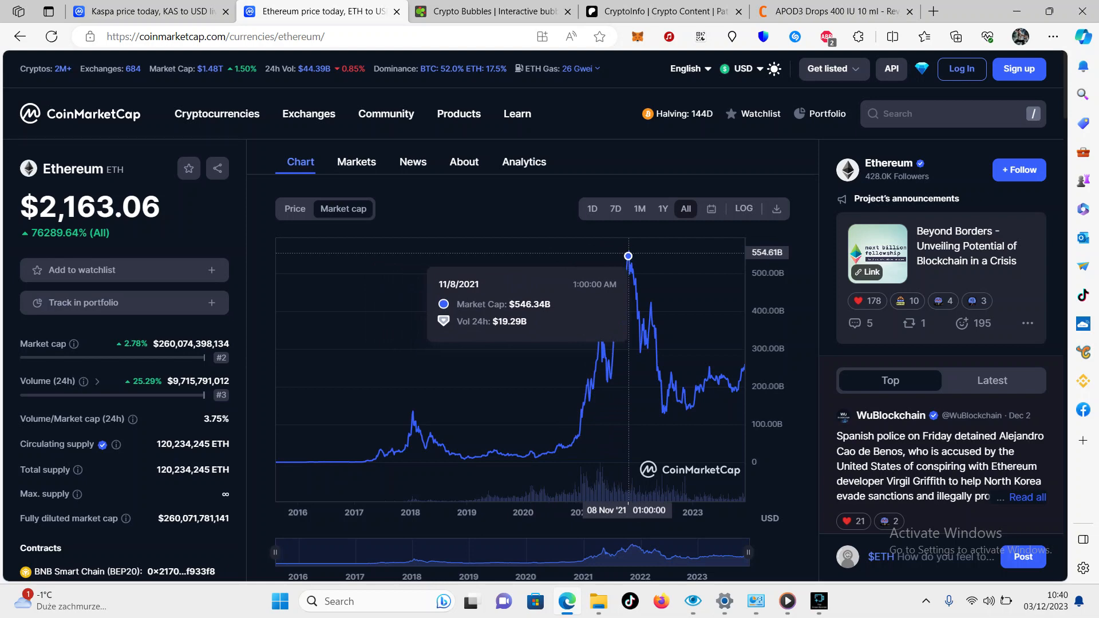
Step: Return to Kaspa's all-time market cap chart of about $3.07B for comparison
{"action": "left_click", "coordinate": [144, 12]}
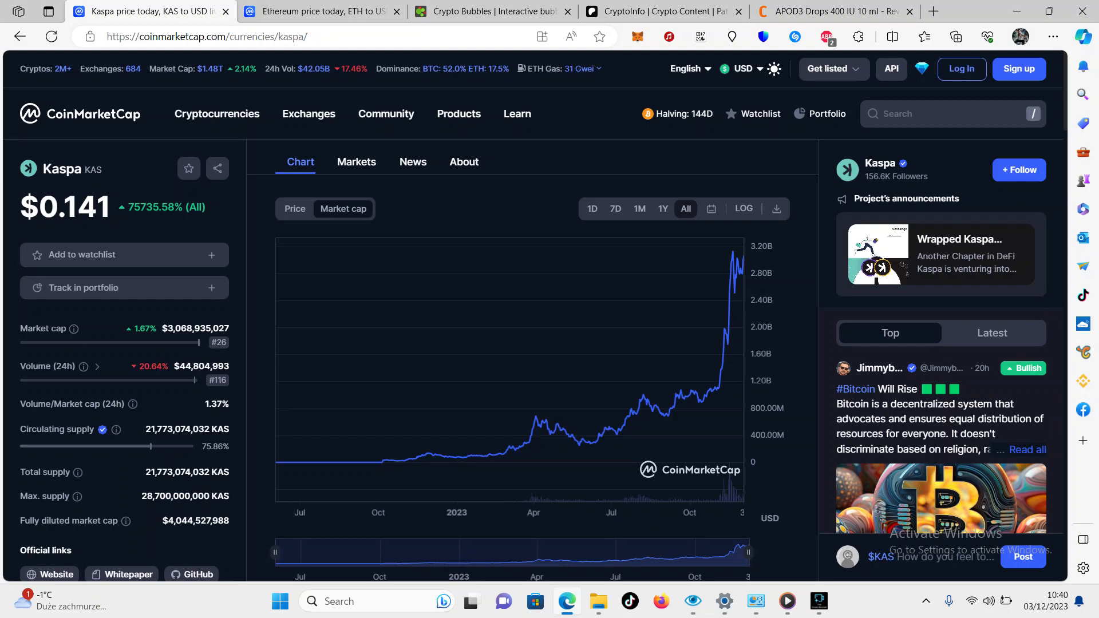
{"action": "mouse_move", "coordinate": [218, 342]}
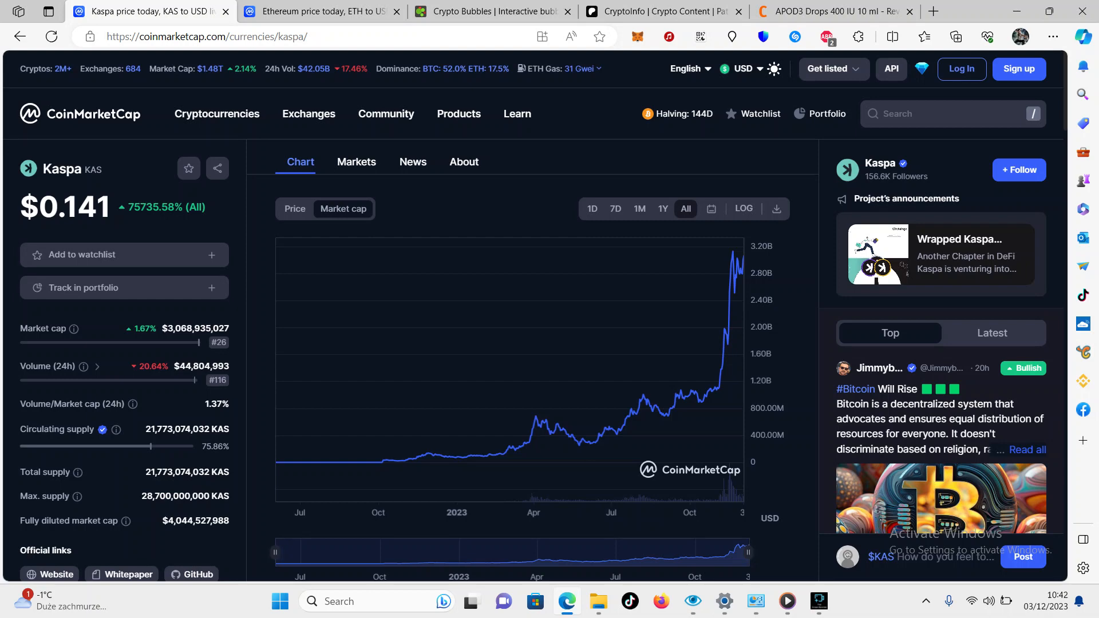
Step: Show the Crypto Bubbles map of the top 100 coins' daily performance
{"action": "left_click", "coordinate": [491, 12]}
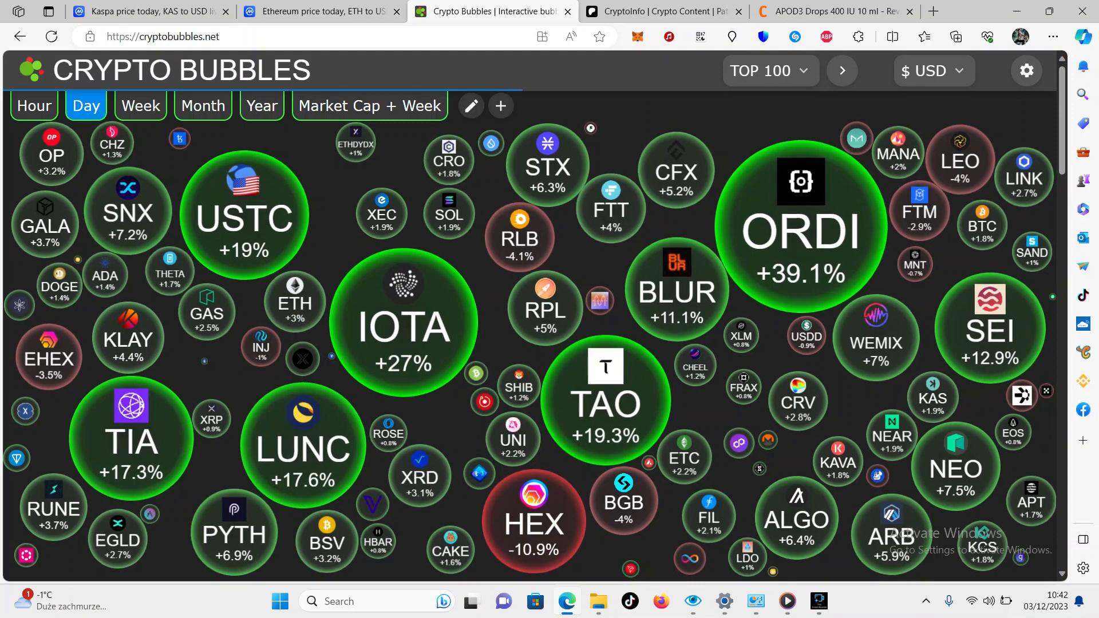
{"action": "mouse_move", "coordinate": [659, 11]}
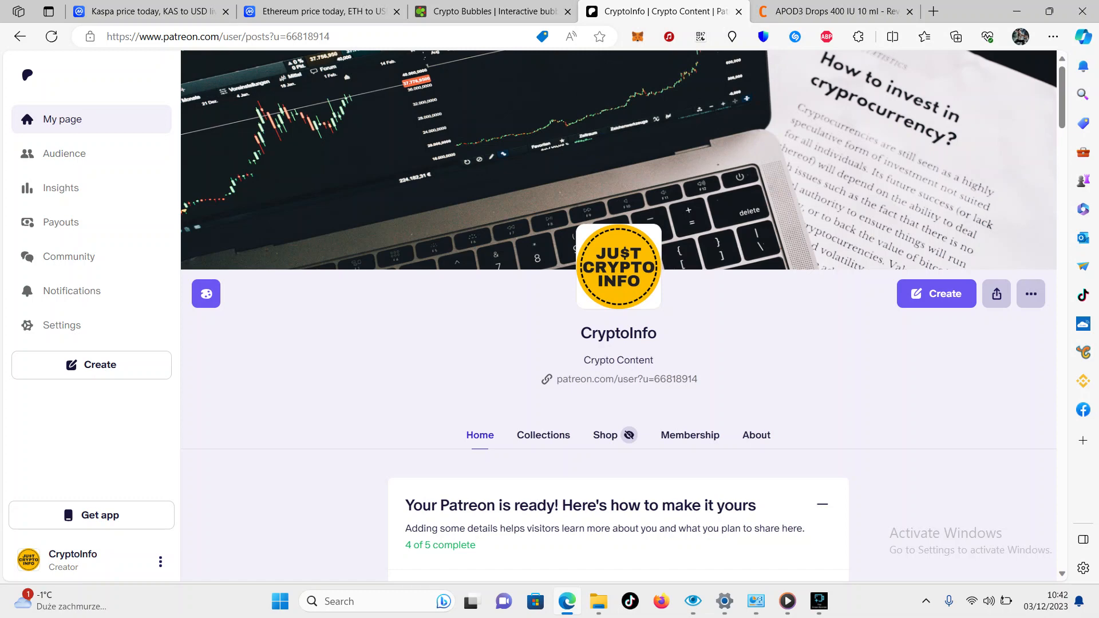
Step: Show the CryptoInfo creator page on Patreon with its setup checklist
{"action": "left_click", "coordinate": [817, 602]}
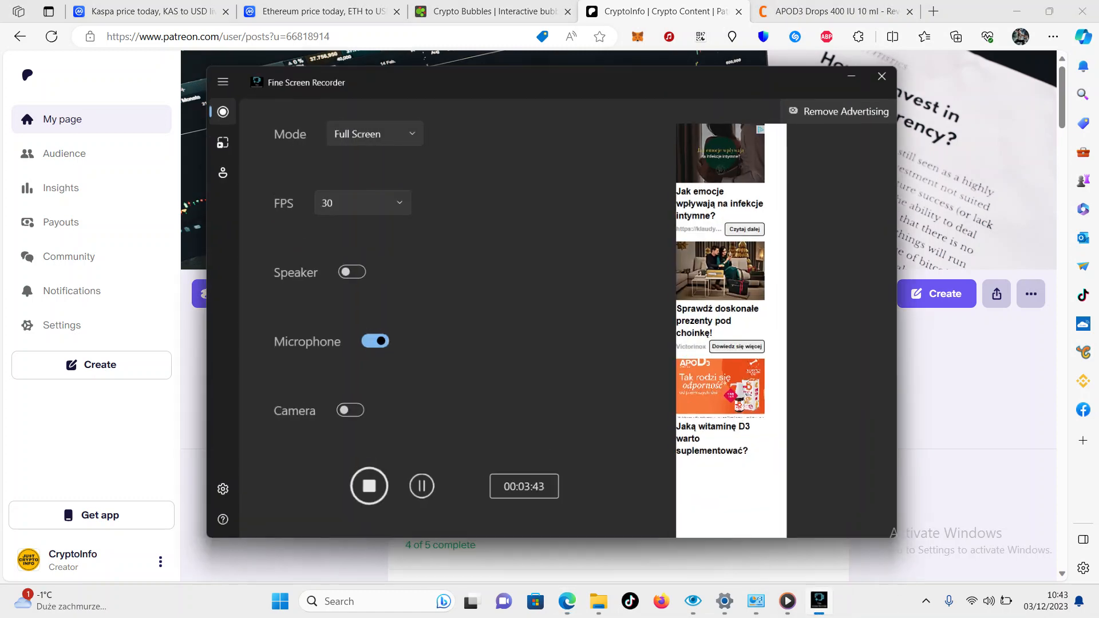